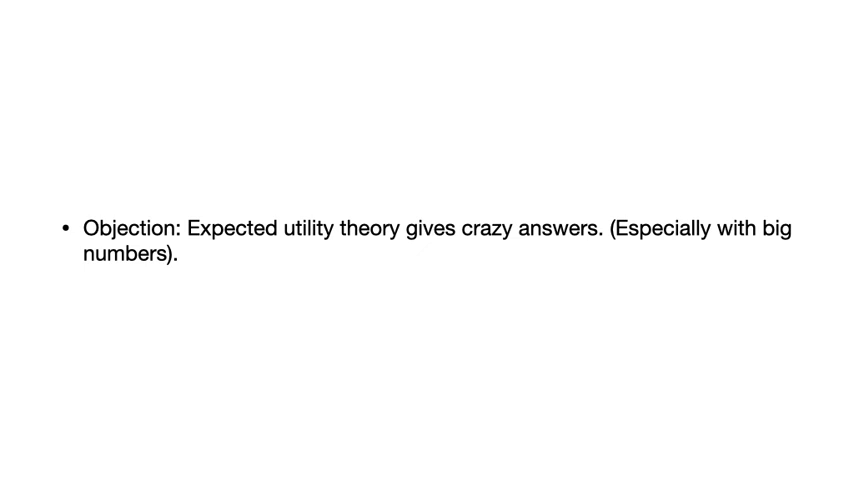
Advance past the Angus Deaton slide to the slide on Singer misrepresenting Bangladesh
key(Right)
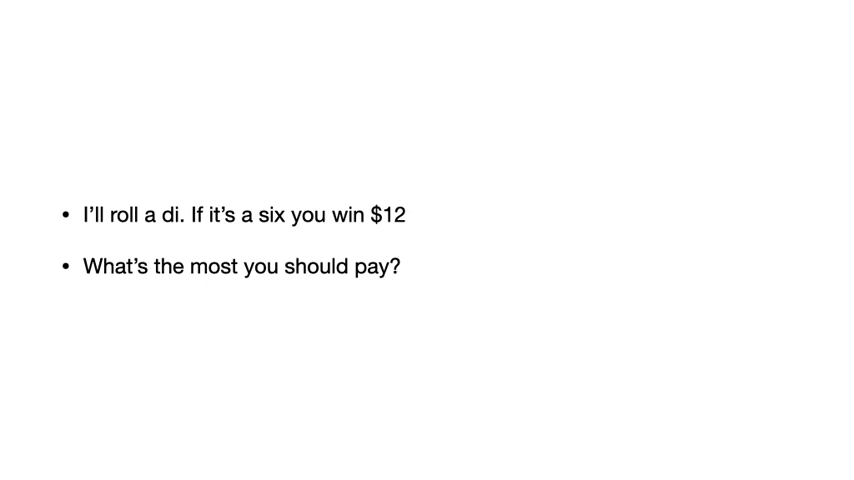
key(right)
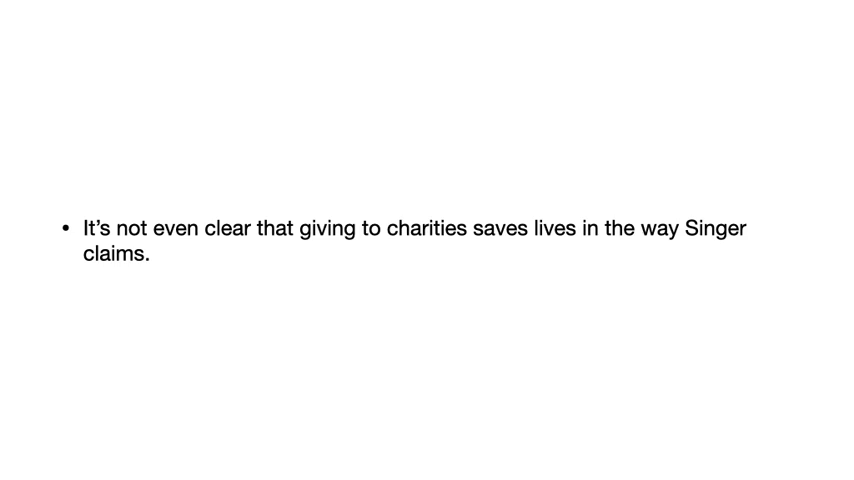
key(Right)
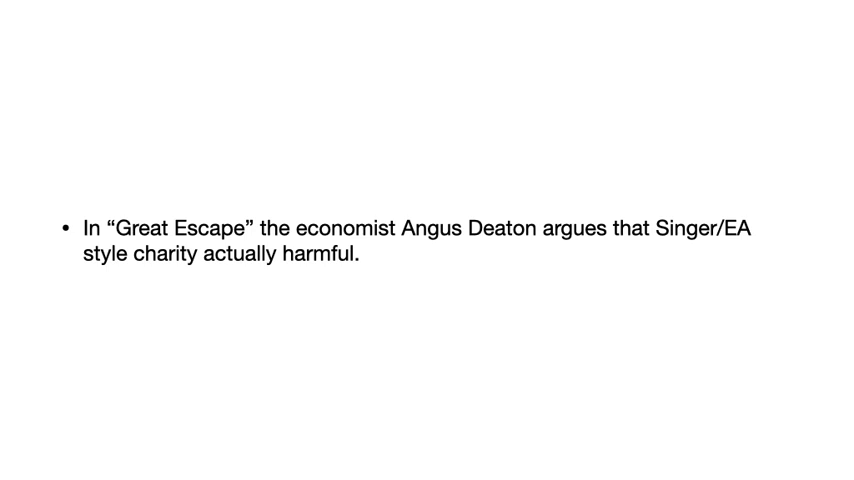
key(Right)
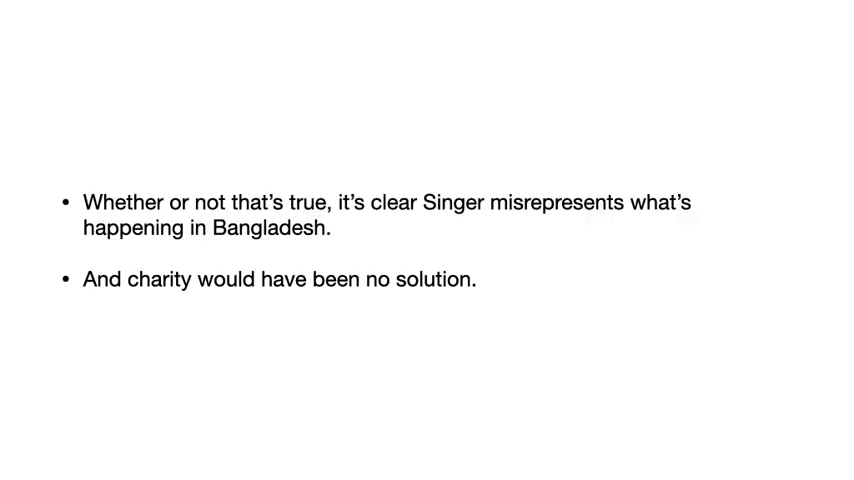